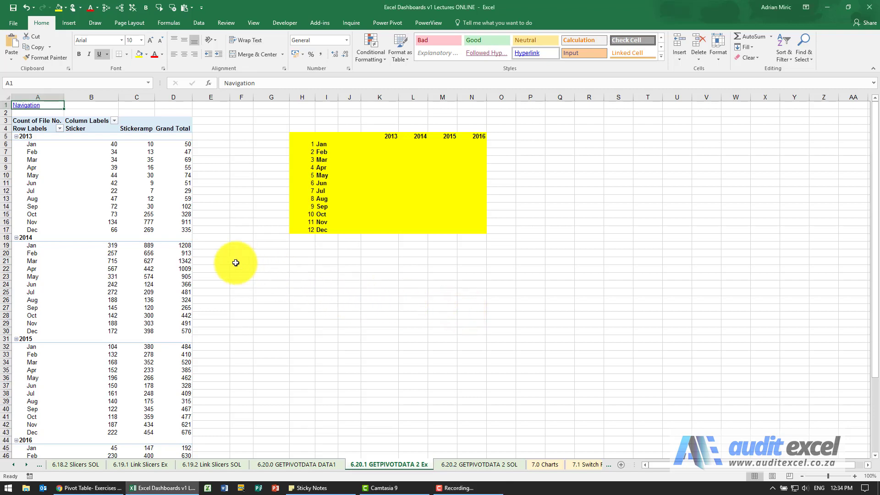
# Step: Make K6 a GETPIVOTDATA formula returning 50 for January 2013 and show its Function Arguments
pyautogui.scroll(-3)
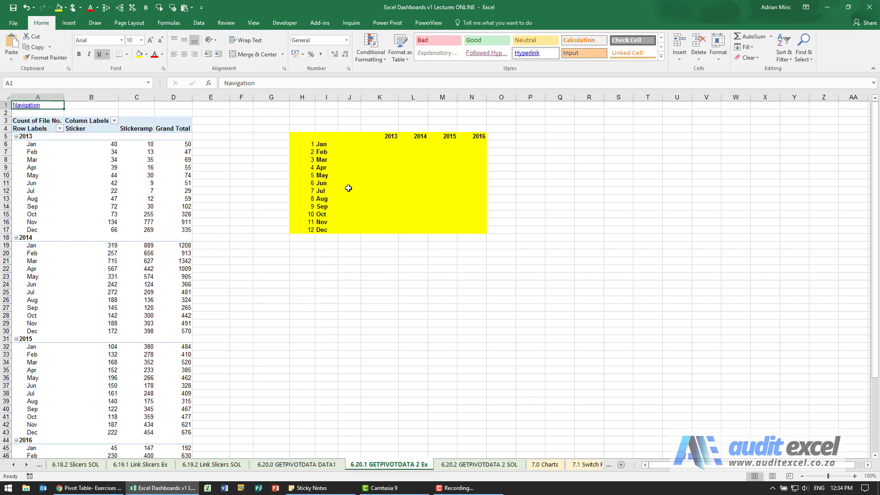
pyautogui.moveTo(493, 144)
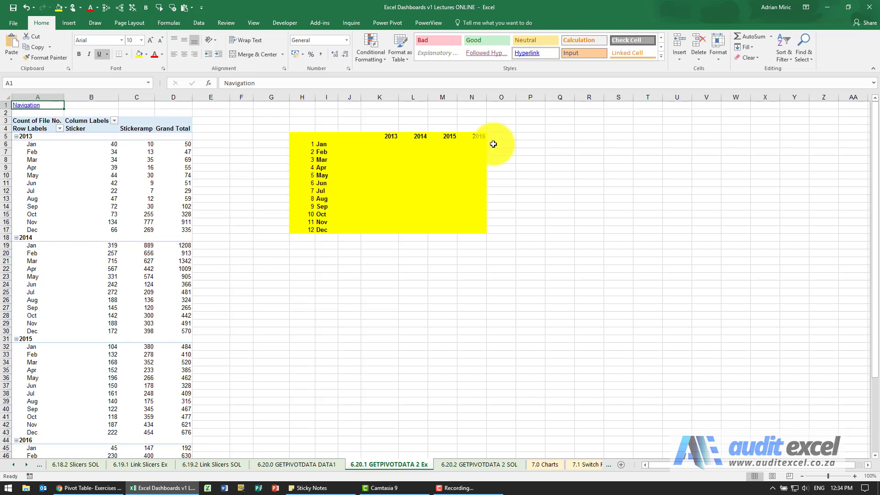
pyautogui.moveTo(372, 140)
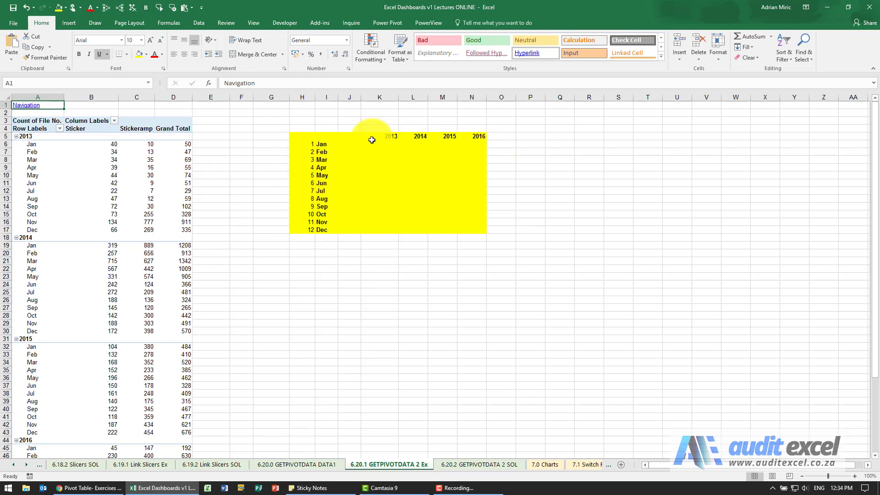
pyautogui.moveTo(345, 149)
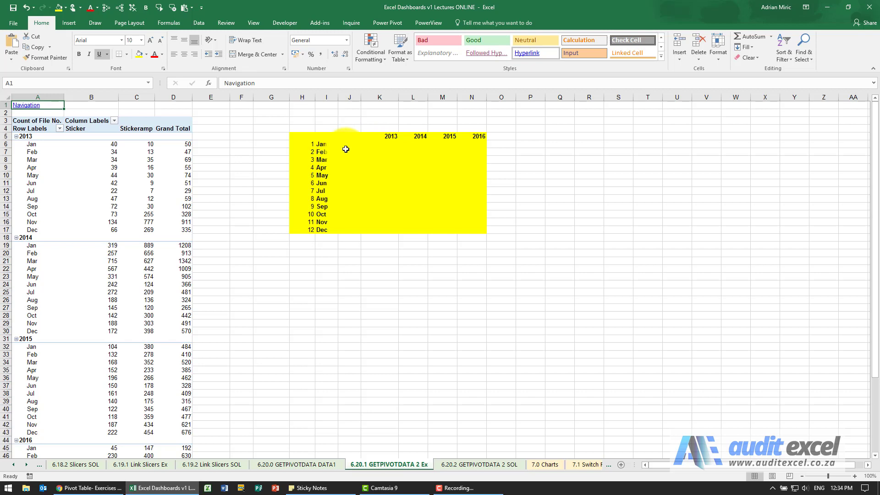
pyautogui.moveTo(375, 151)
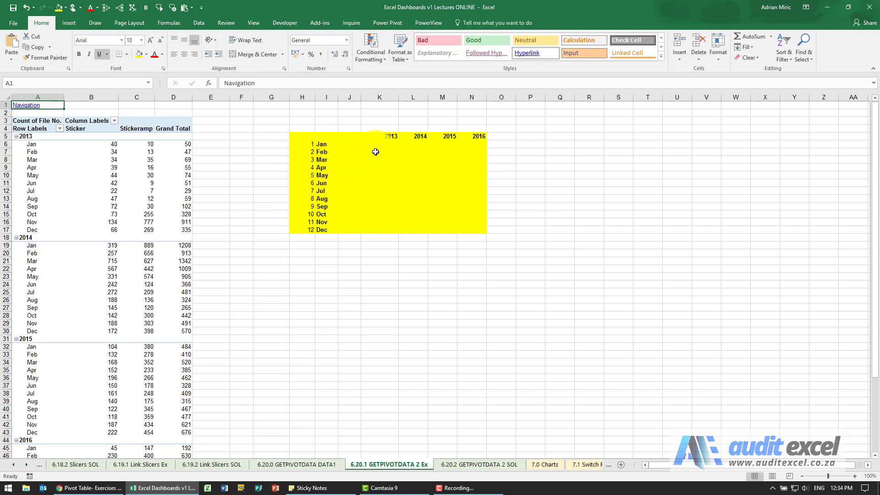
pyautogui.click(379, 144)
pyautogui.write('50')
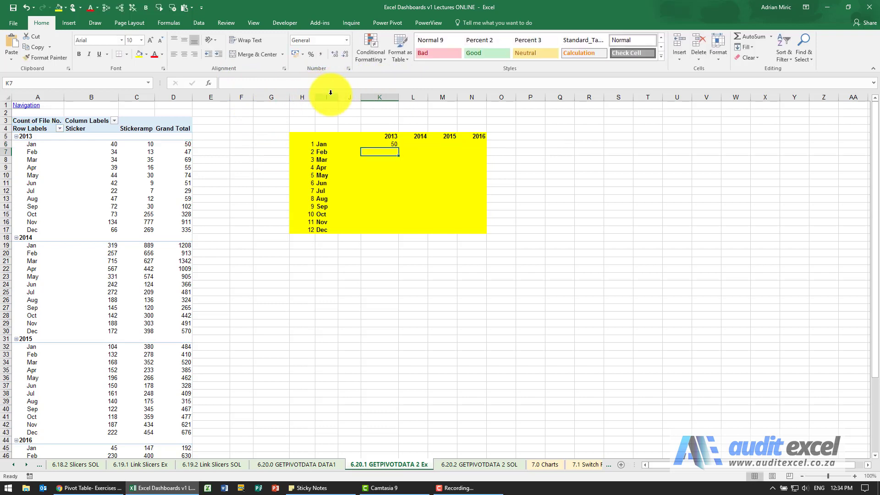
pyautogui.click(379, 144)
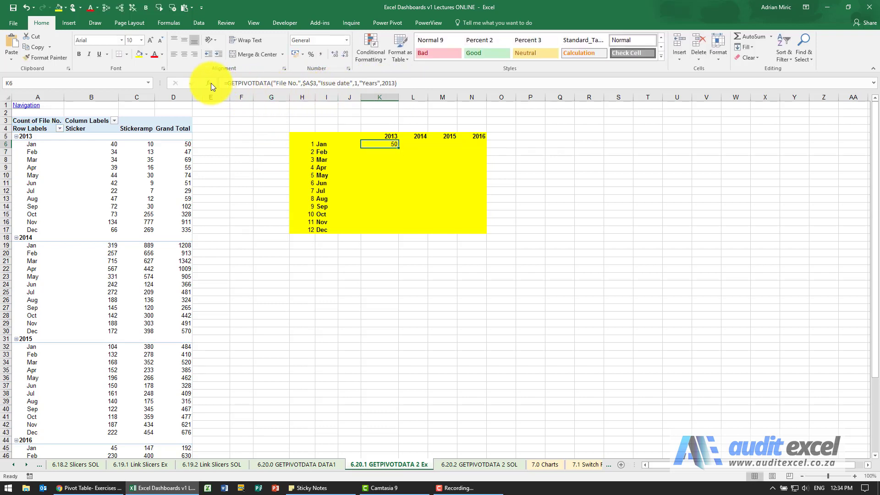
pyautogui.click(206, 83)
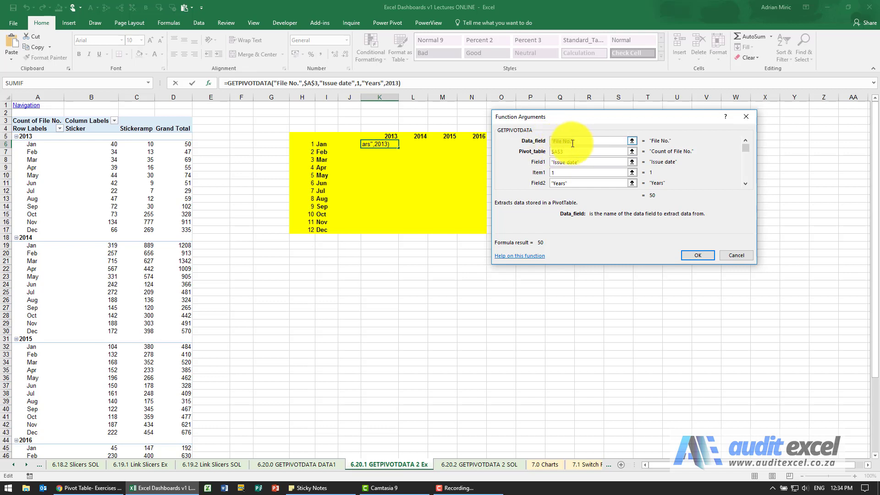
# Step: Replace the fixed month item with $H6 and point the year item at the 2013 heading
pyautogui.click(590, 141)
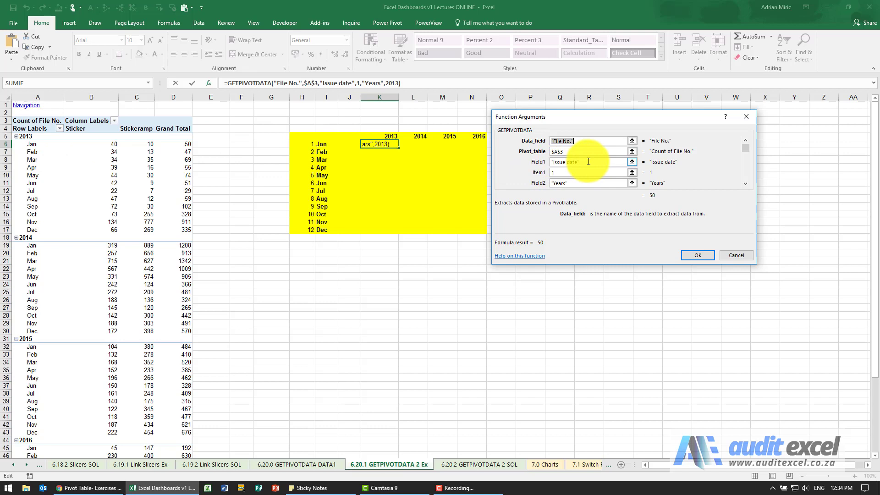
pyautogui.click(584, 172)
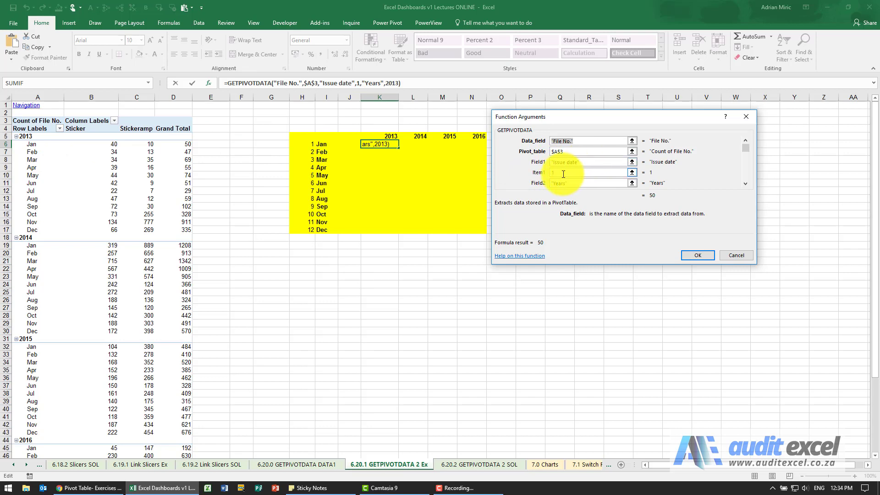
pyautogui.moveTo(87, 167)
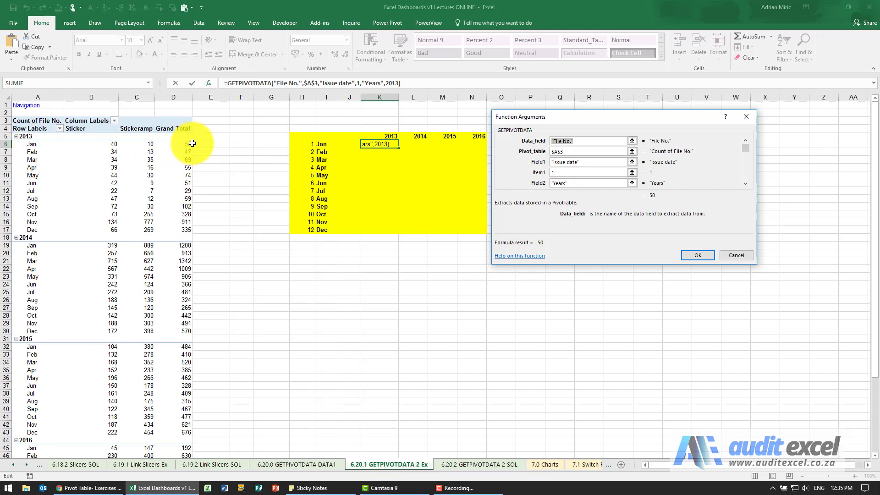
pyautogui.moveTo(302, 226)
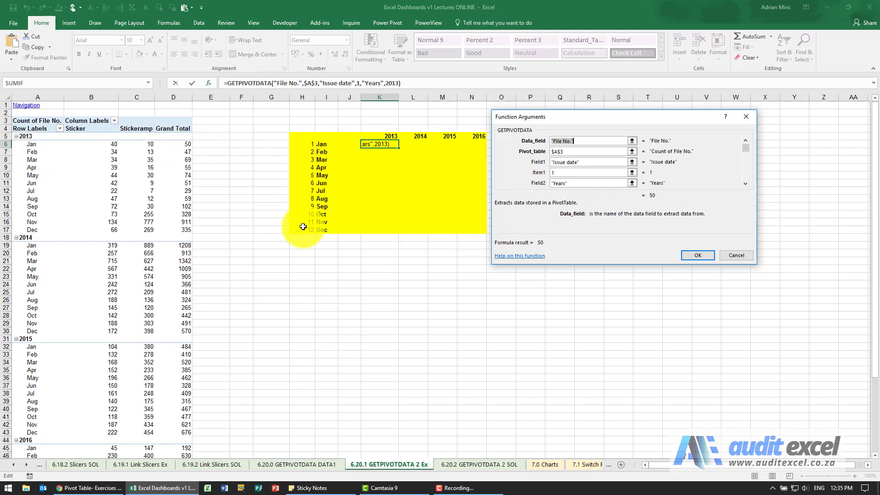
pyautogui.click(584, 173)
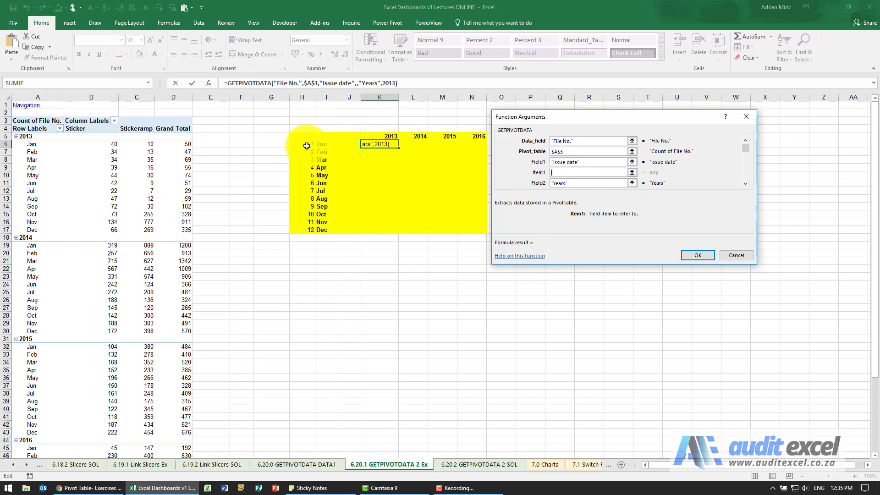
pyautogui.click(302, 143)
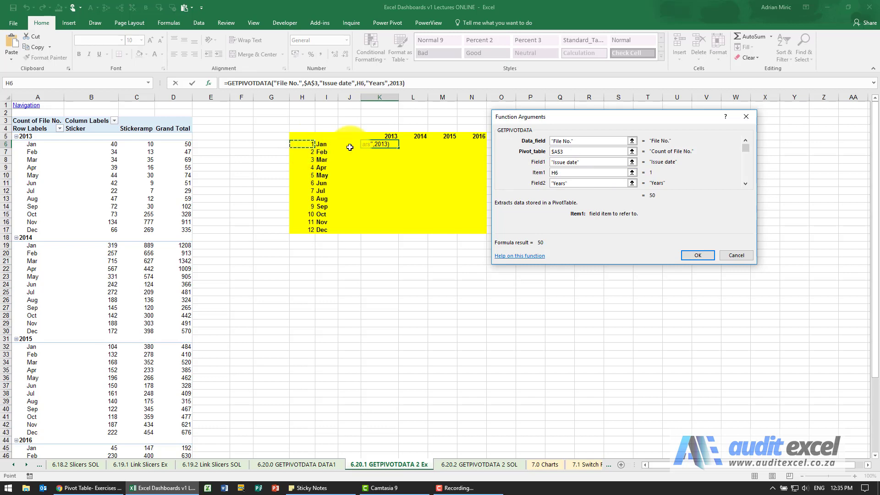
pyautogui.click(589, 172)
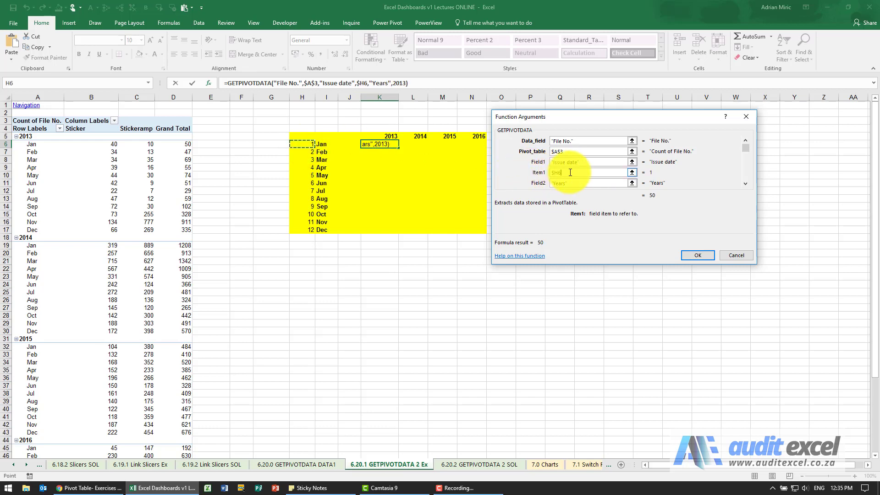
pyautogui.moveTo(475, 190)
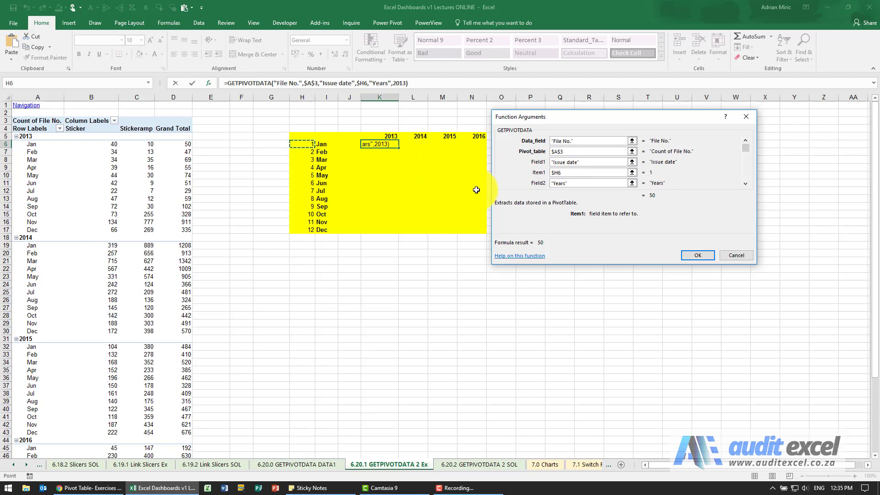
pyautogui.moveTo(300, 154)
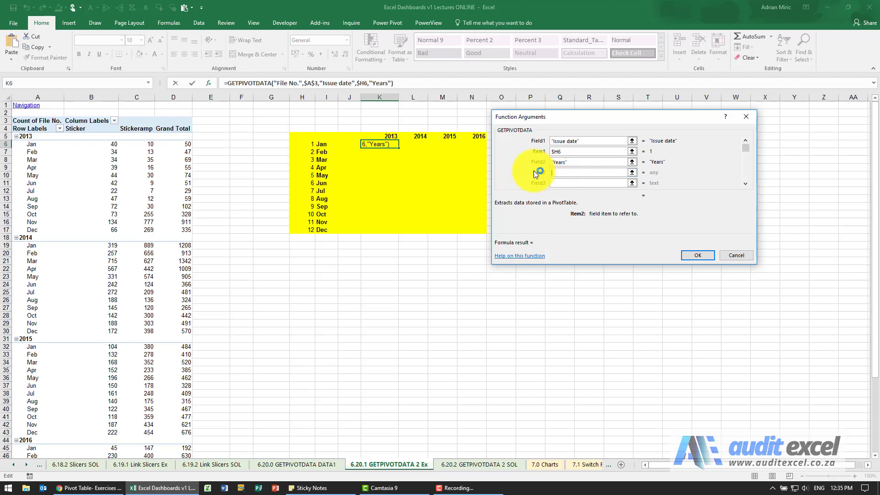
pyautogui.click(380, 135)
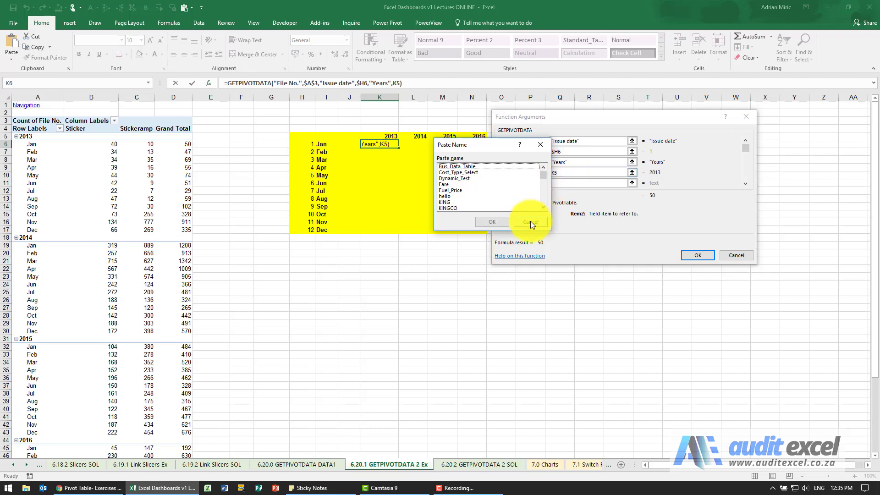
# Step: Lock the year item as K$5, confirm the formula and fill it down K6:K17 for 2013
pyautogui.click(530, 221)
pyautogui.write('$')
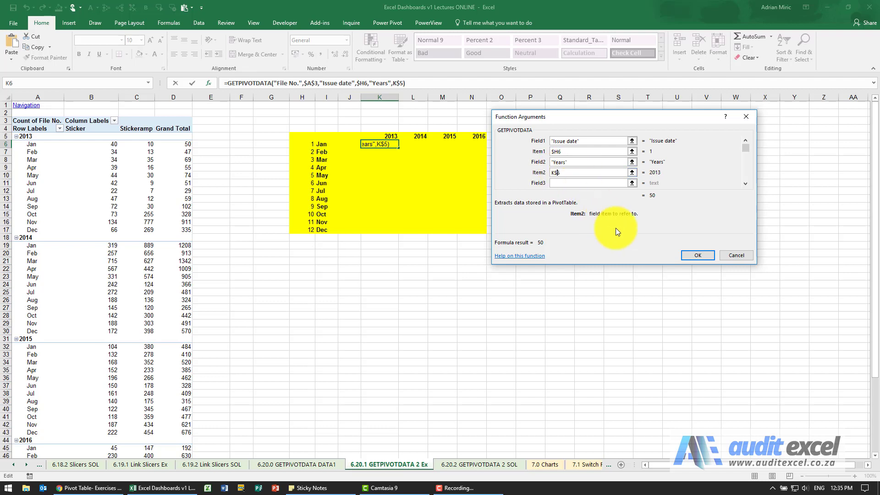
pyautogui.click(697, 255)
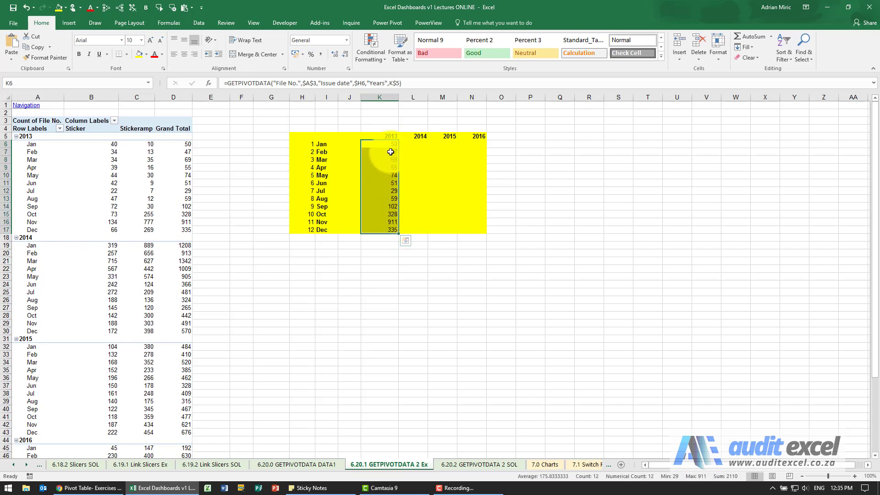
# Step: Fill the formulas across to 2014–2016 and spot-check January 2014 and a 2016 value against the pivot
pyautogui.click(380, 160)
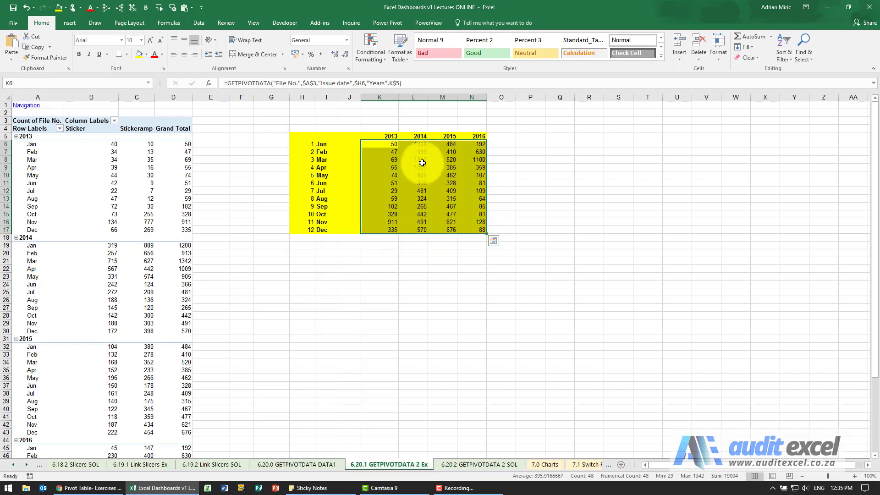
pyautogui.click(413, 144)
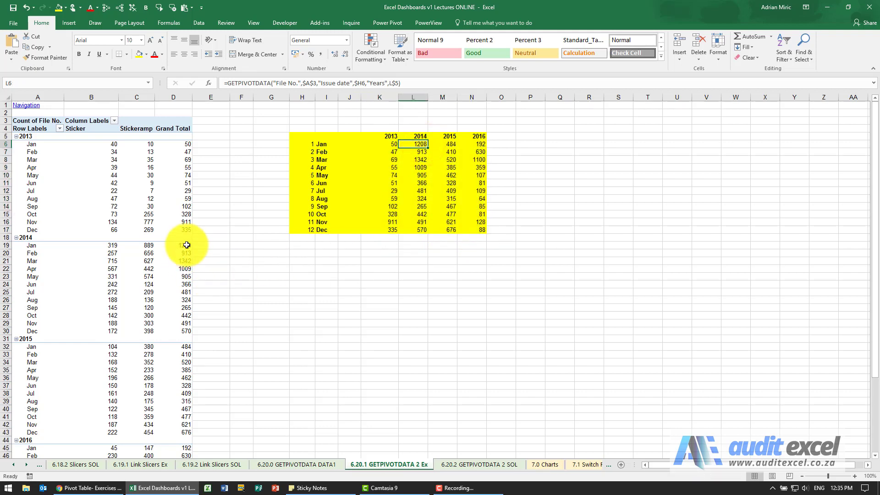
pyautogui.moveTo(481, 144)
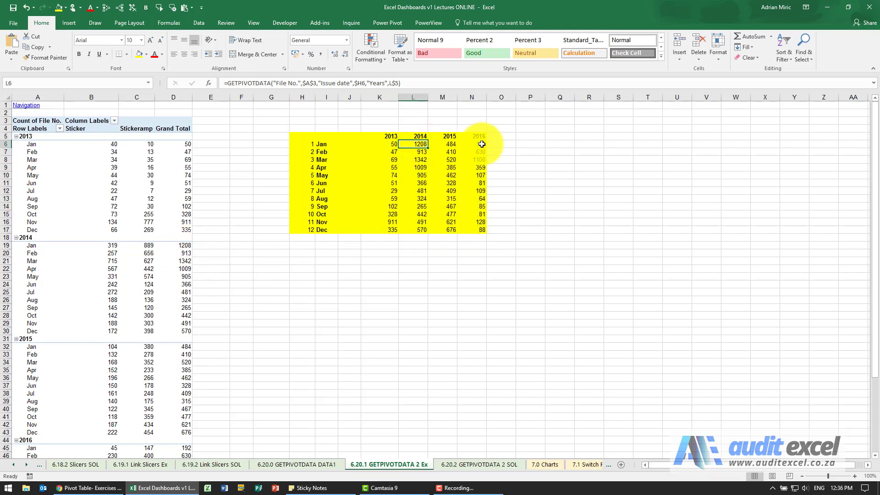
pyautogui.click(471, 144)
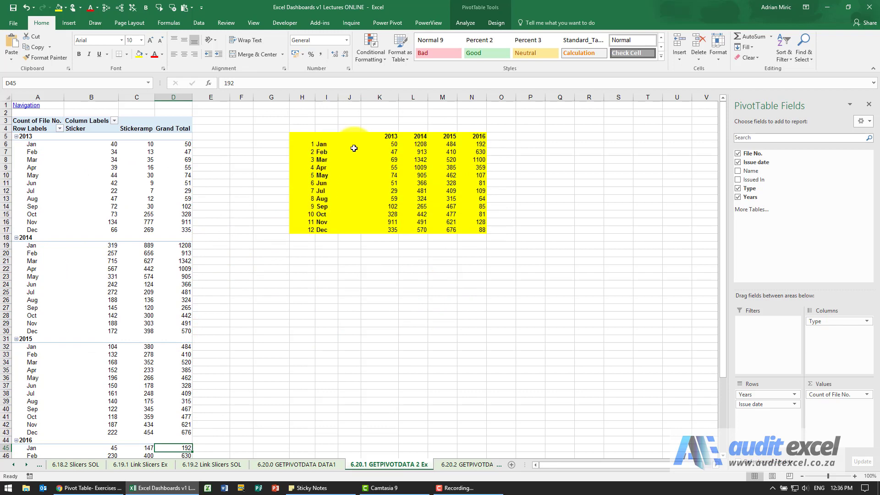
pyautogui.moveTo(366, 155)
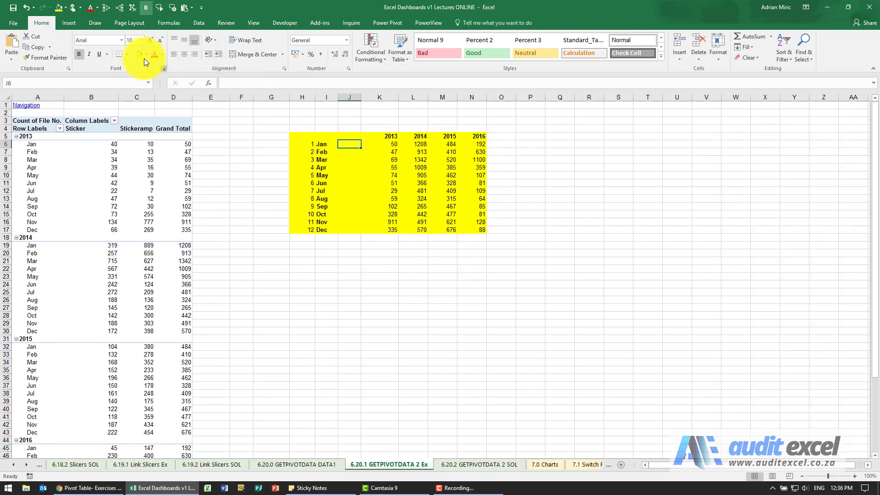
# Step: Insert a line sparkline in J6 for January's K6:N6 values
pyautogui.click(69, 22)
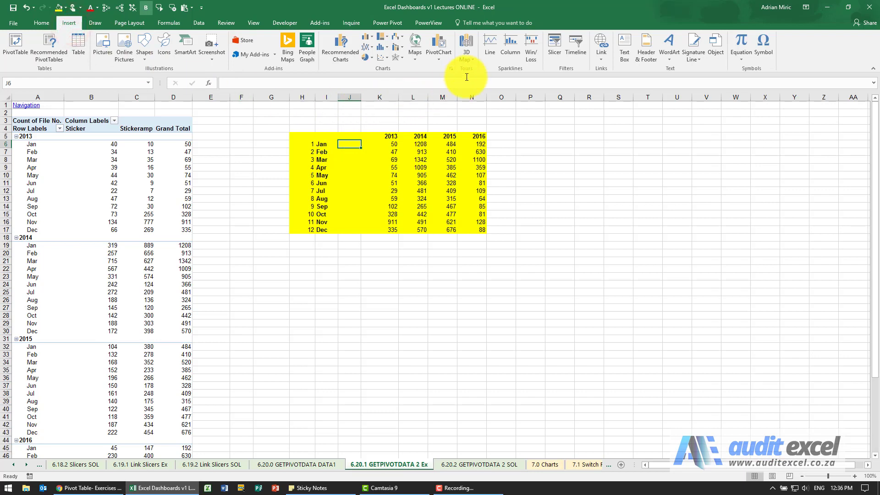
pyautogui.click(489, 44)
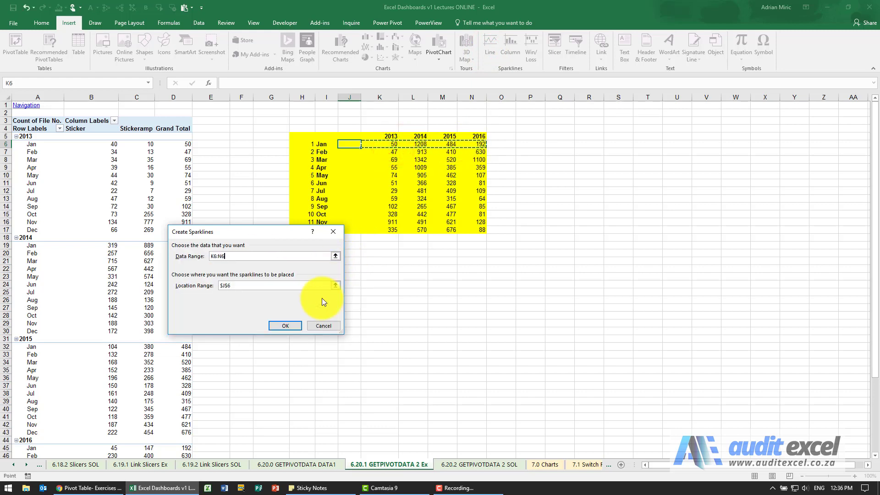
pyautogui.click(284, 325)
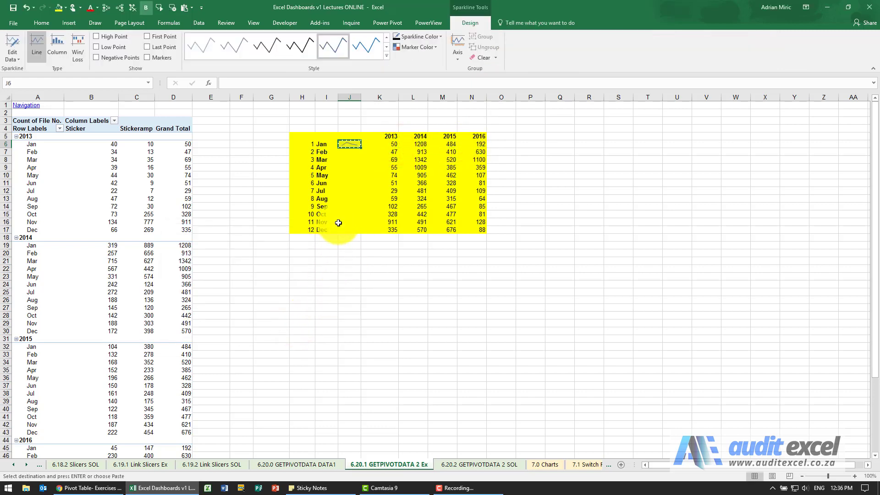